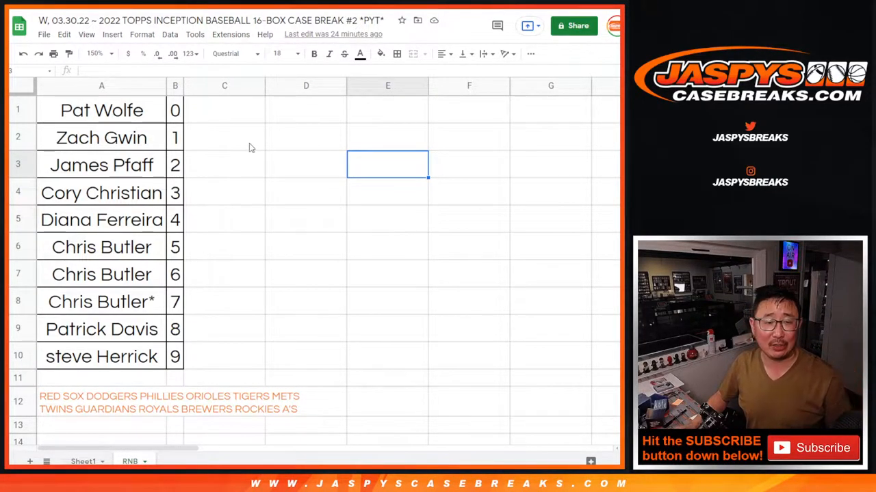
pyautogui.moveTo(287, 125)
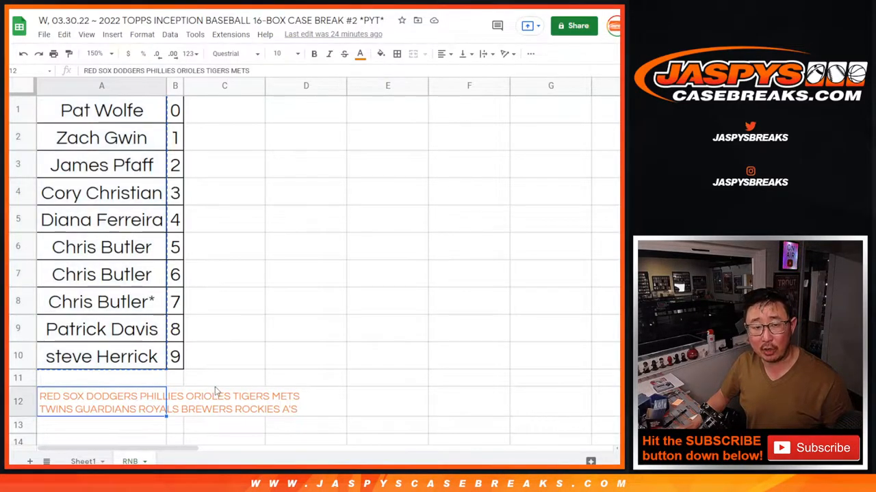
# Go to RANDOM.ORG's List Randomizer and paste in the ten RNB player names.
pyautogui.click(314, 53)
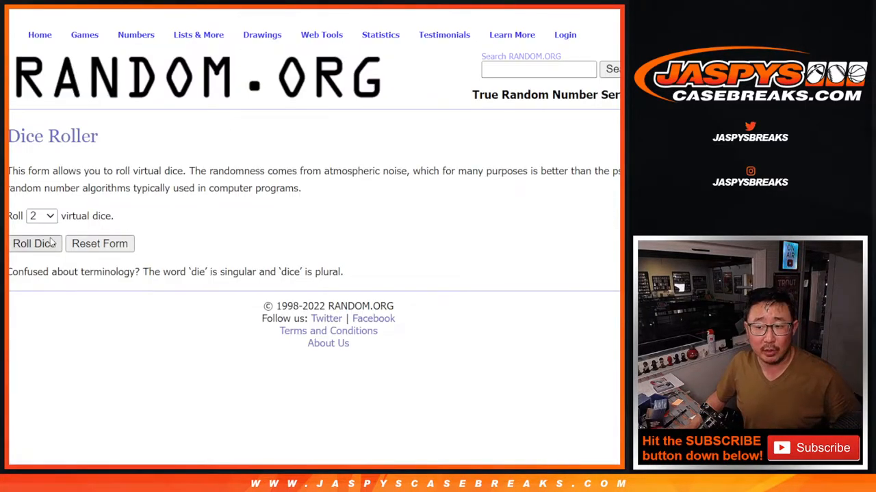
pyautogui.click(34, 243)
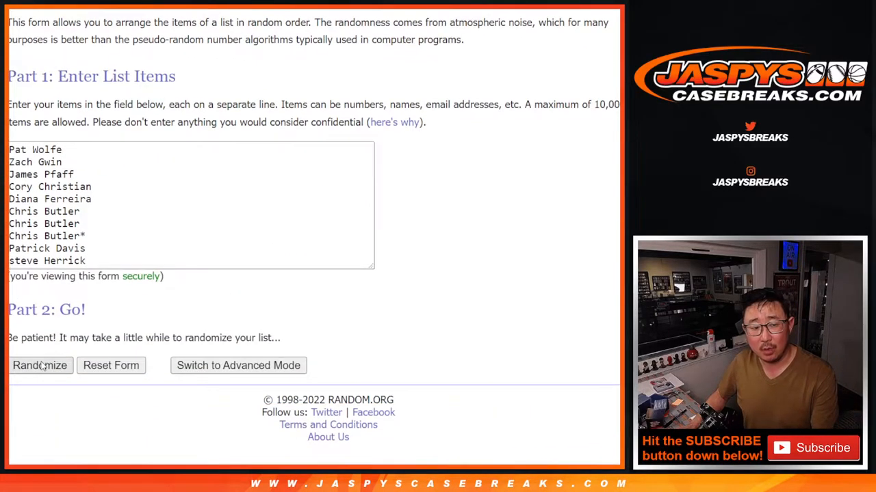
pyautogui.click(39, 365)
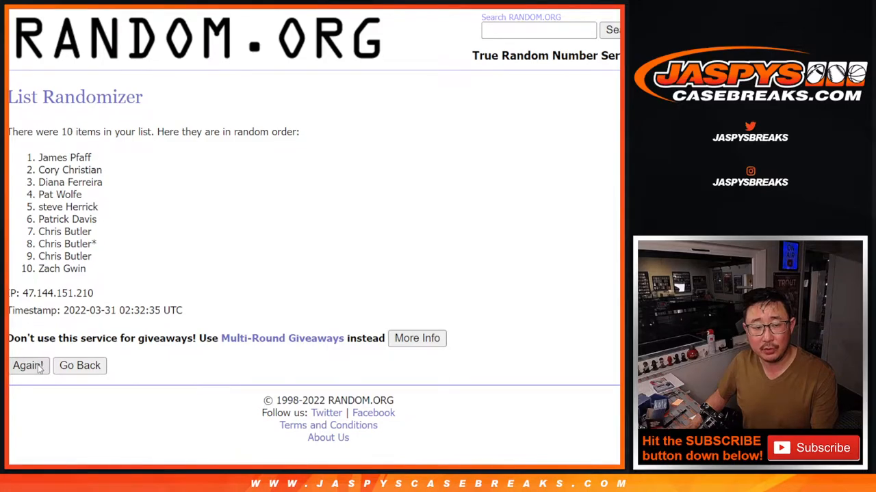
pyautogui.click(28, 365)
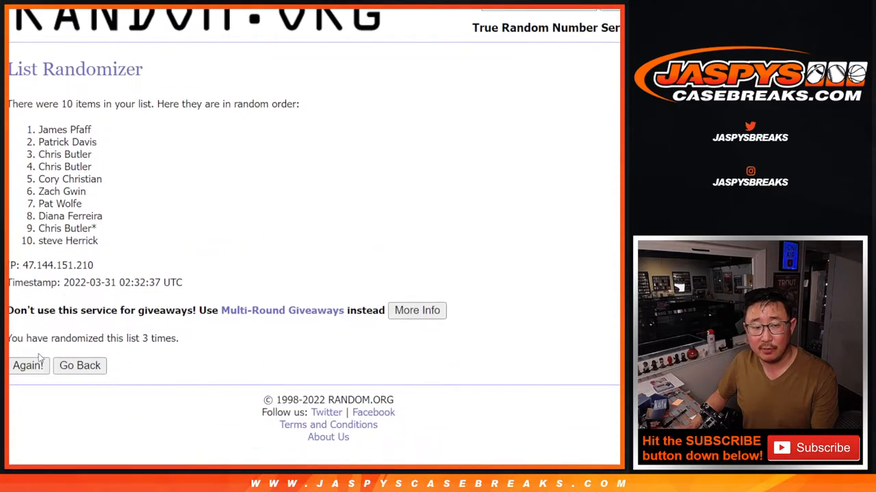
pyautogui.click(28, 365)
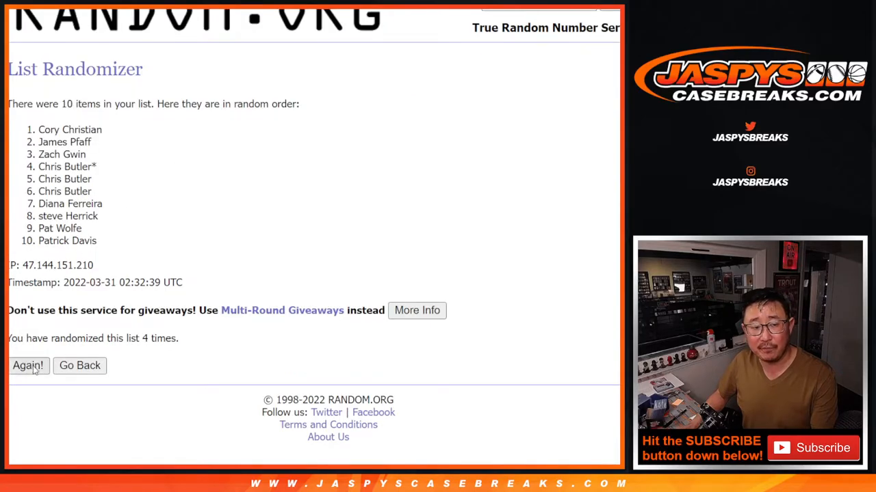
pyautogui.click(28, 365)
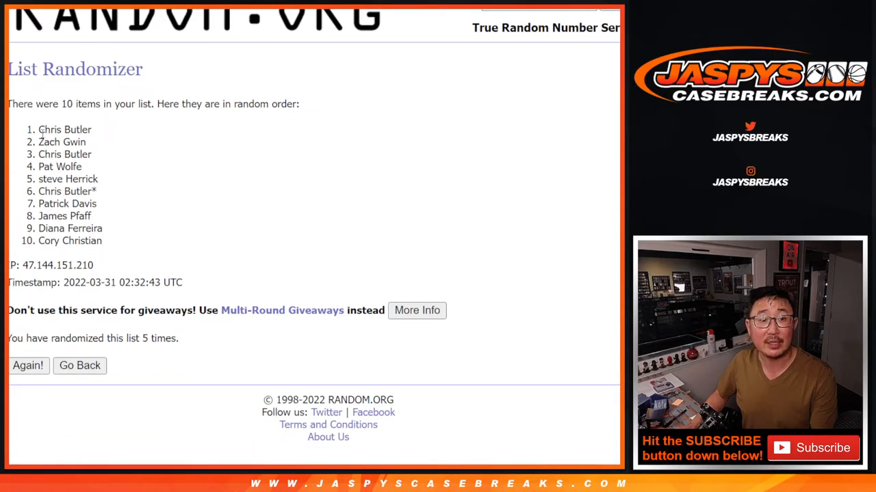
pyautogui.doubleClick(158, 338)
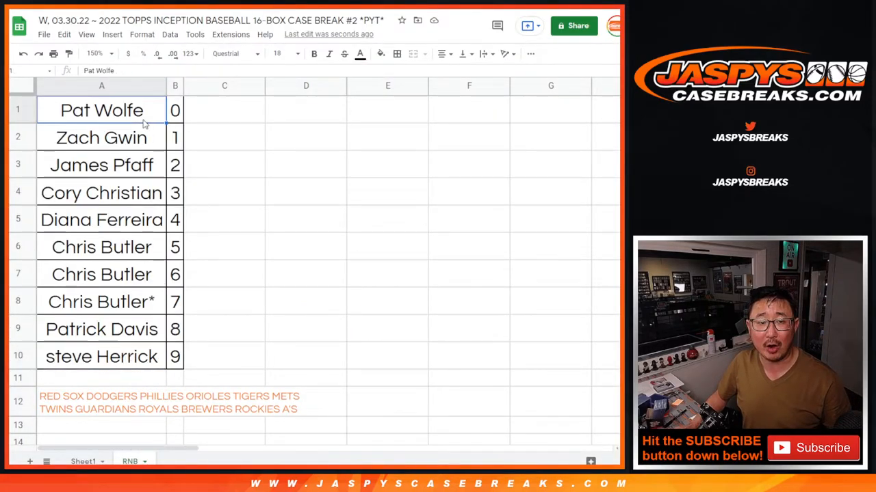
# Return to the RNB sheet and select the team names in cell A12.
pyautogui.click(101, 402)
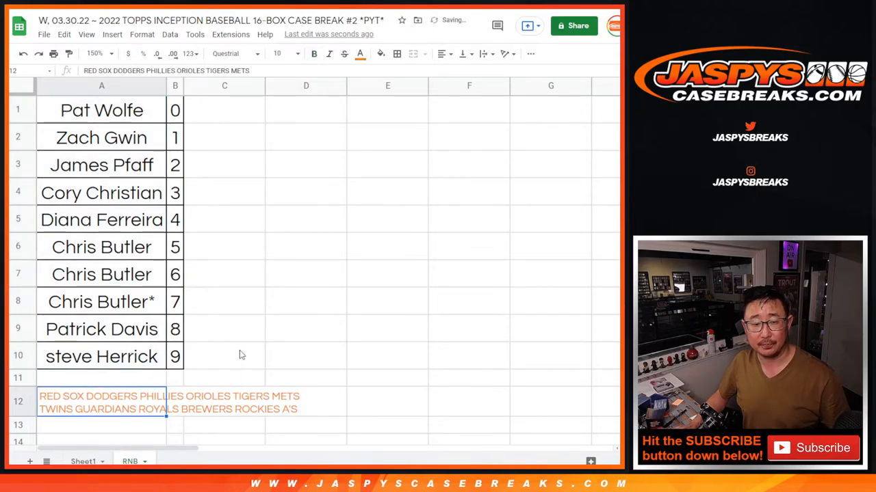
pyautogui.moveTo(306, 266)
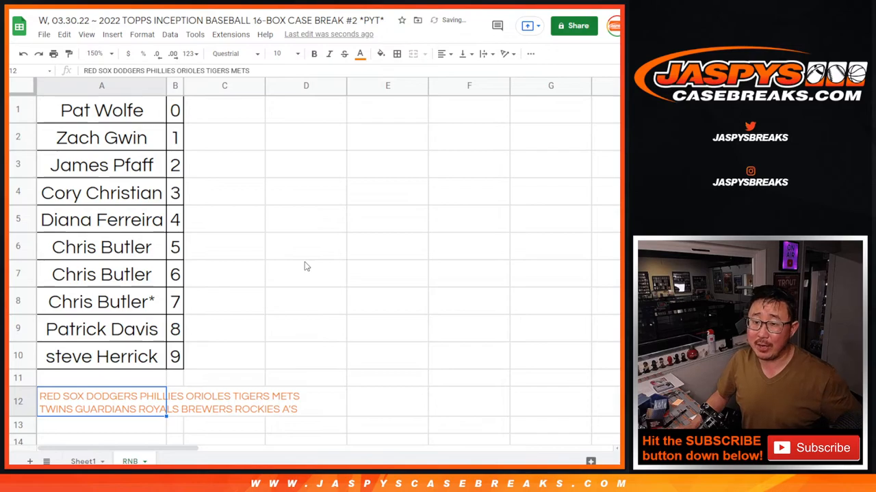